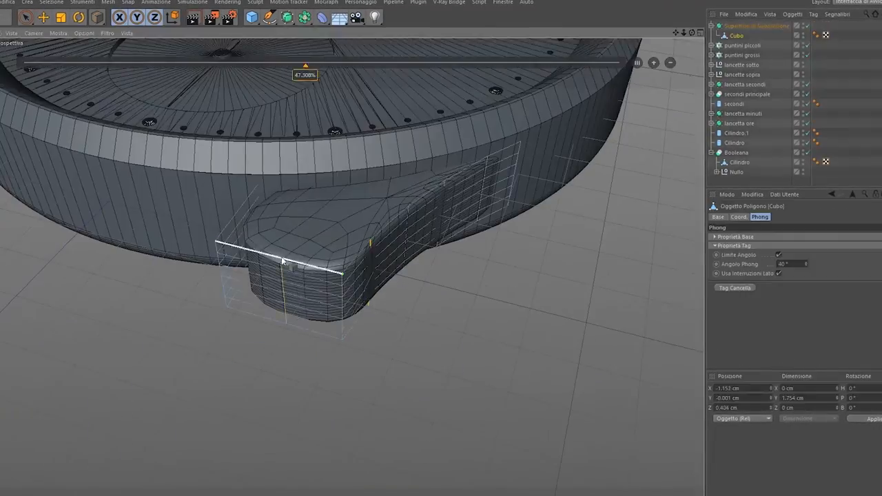
Cut a new edge loop across the Cubo crown guard at about 47% with Loop/Path Cut
drag(282, 261, 555, 188)
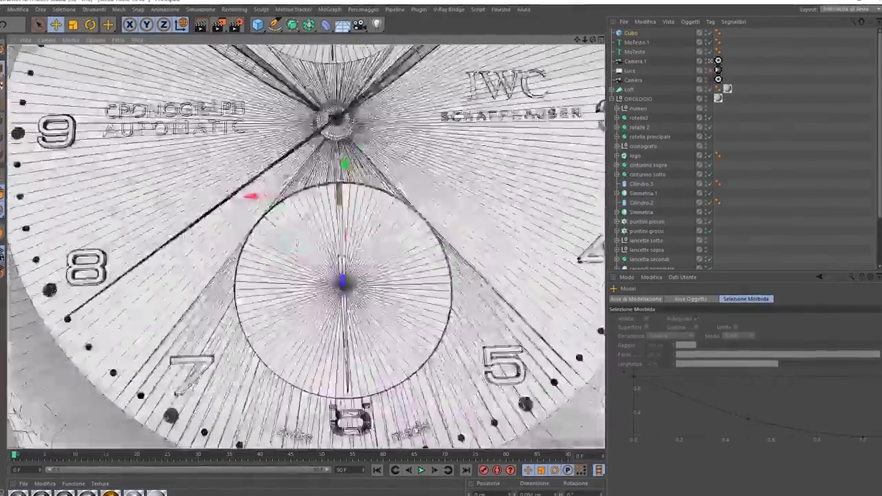
Render the active viewport as a white clay image of the watch close-up
click(632, 33)
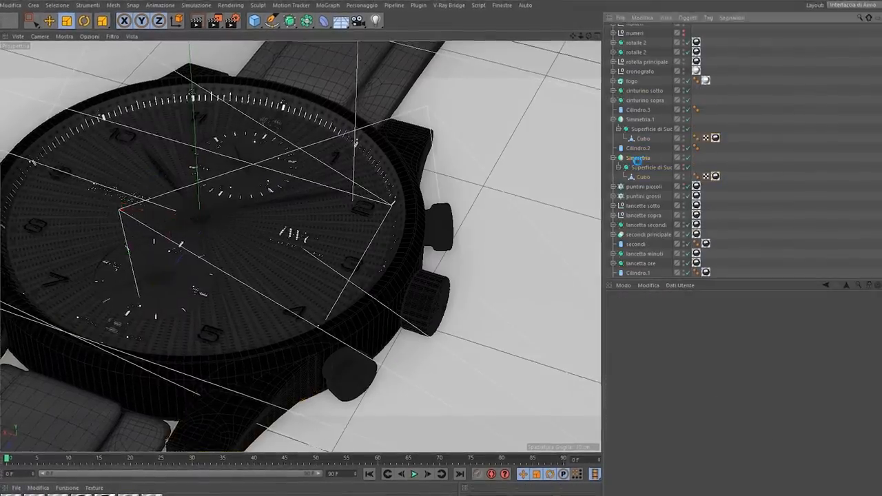
click(200, 25)
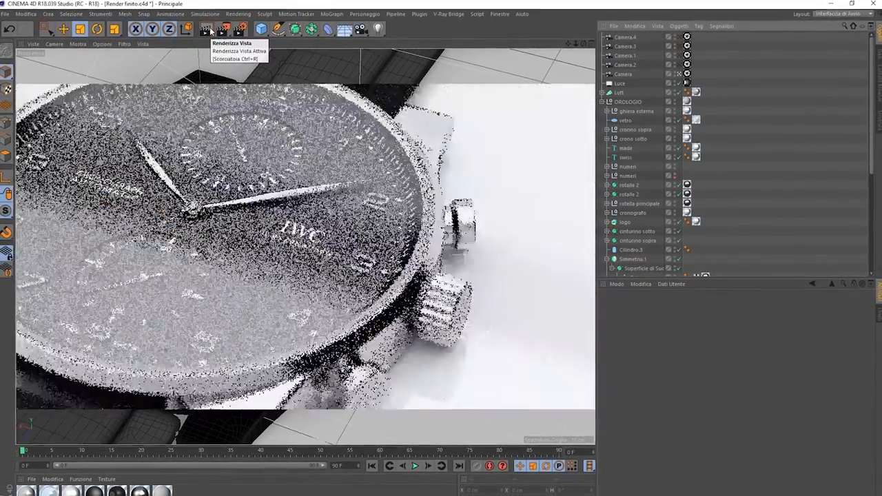
click(233, 43)
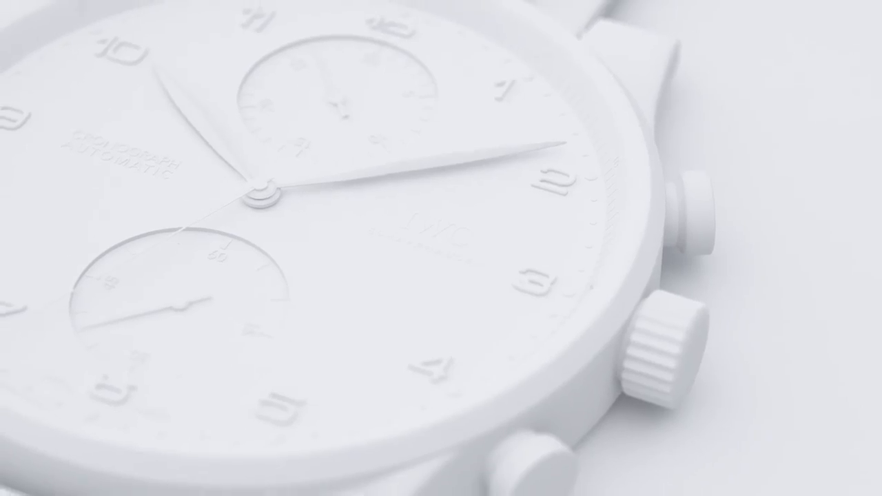